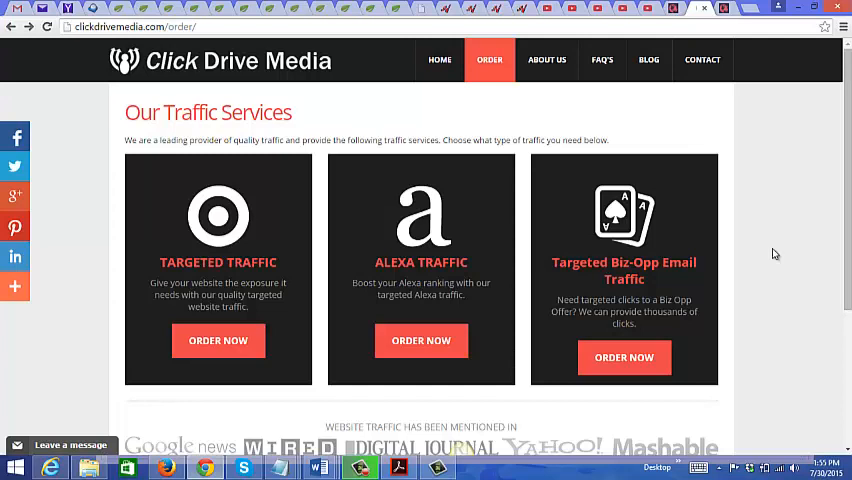
pyautogui.moveTo(584, 308)
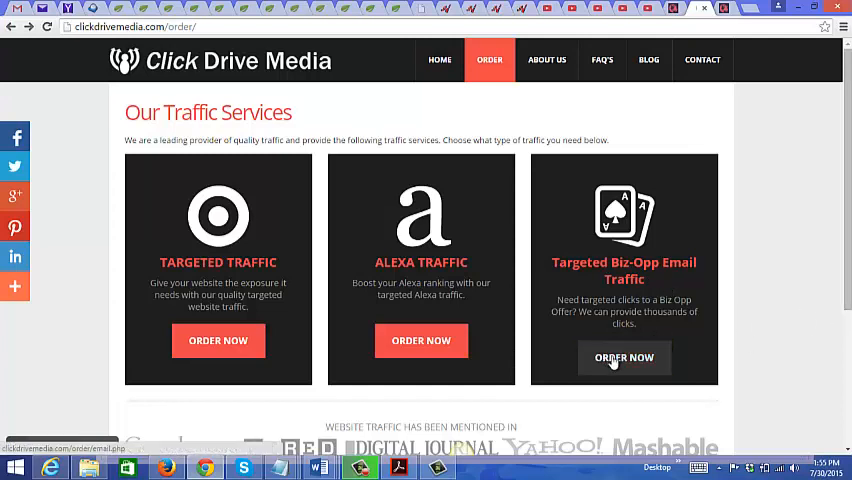
# - Review the larger Biz Opp Email tiers: 50,000, 100,000 and 250,000 visitors at $169.99–$824.99
pyautogui.click(624, 358)
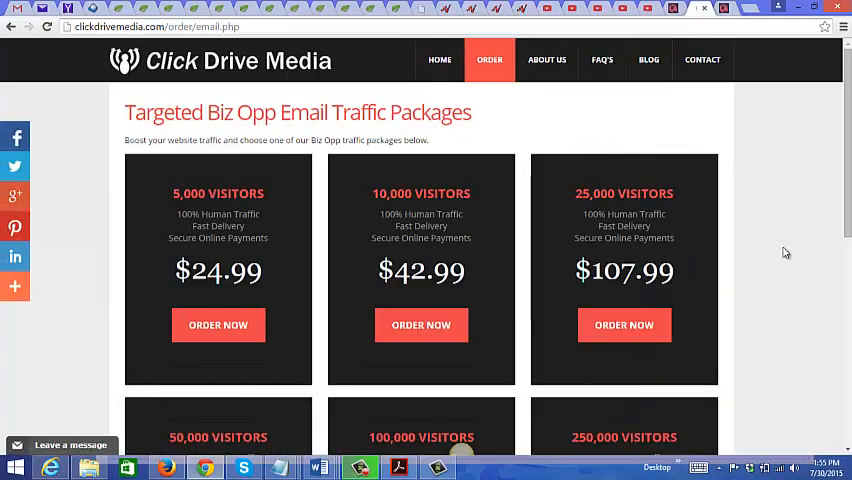
pyautogui.scroll(-3)
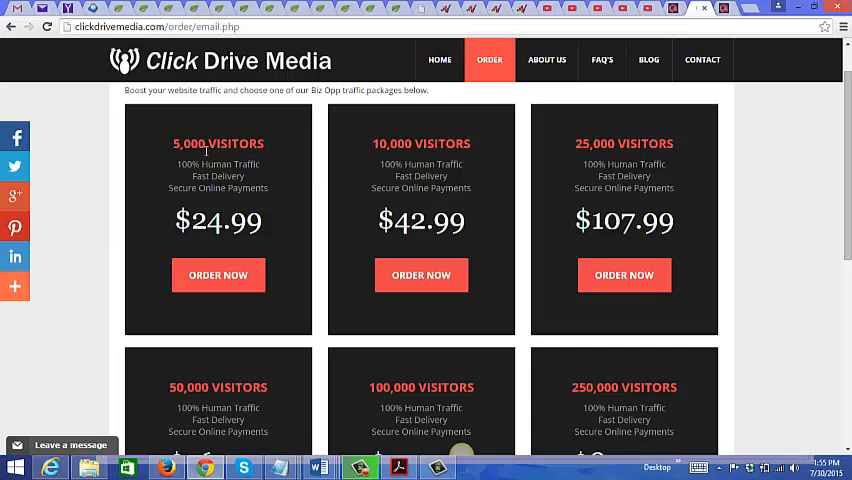
pyautogui.moveTo(824, 372)
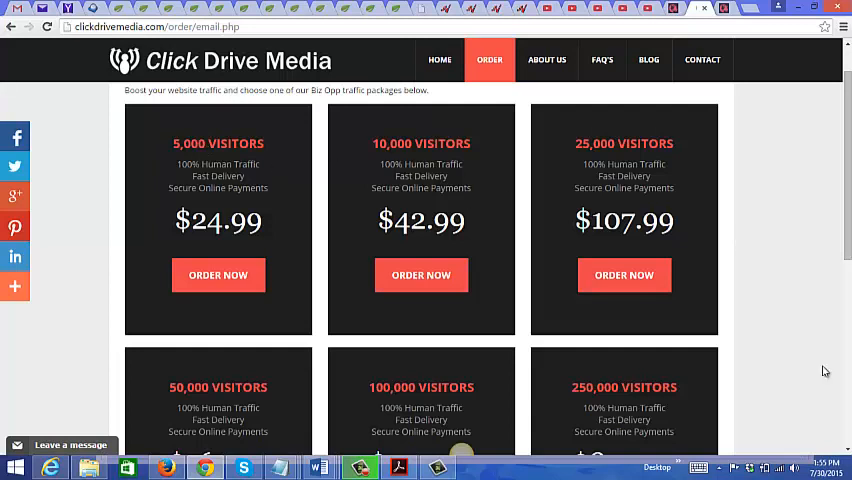
pyautogui.scroll(-3)
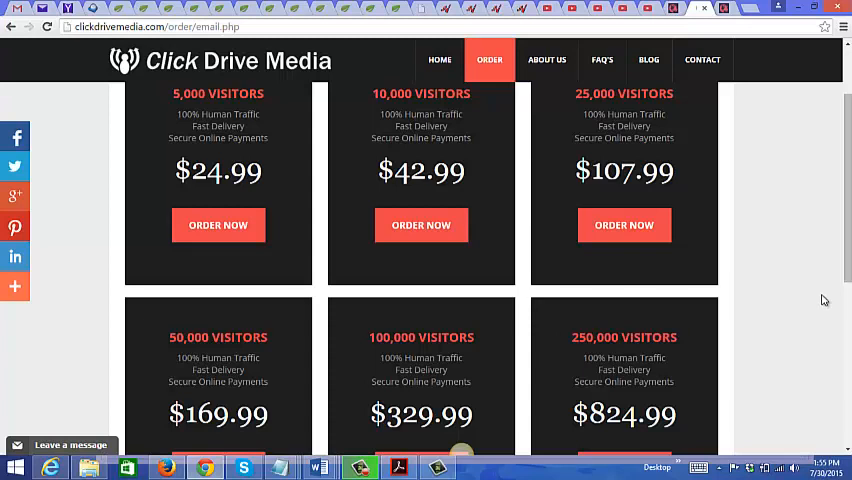
pyautogui.scroll(3)
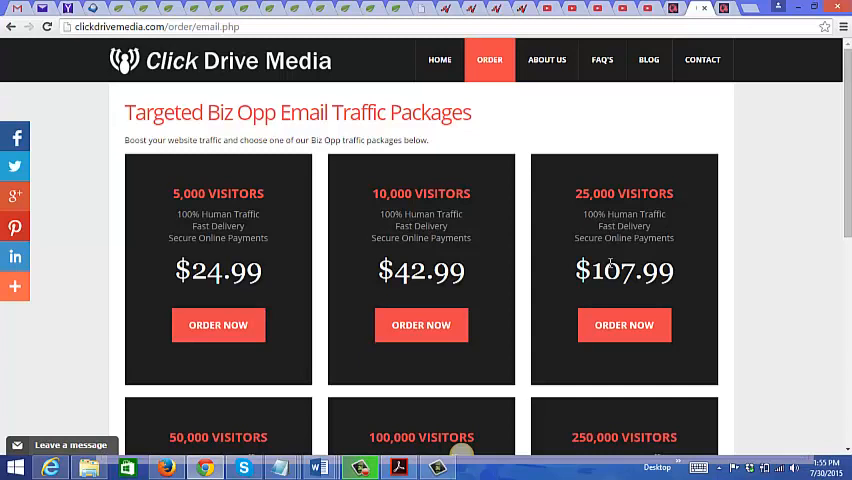
pyautogui.moveTo(590, 196)
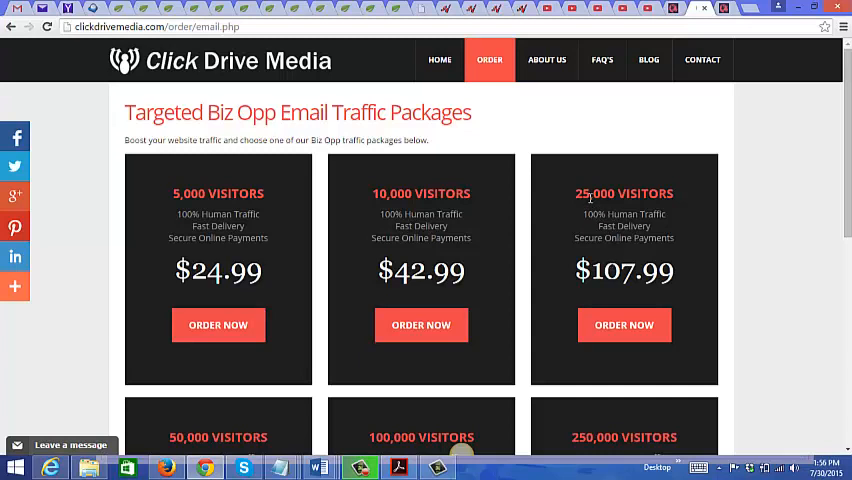